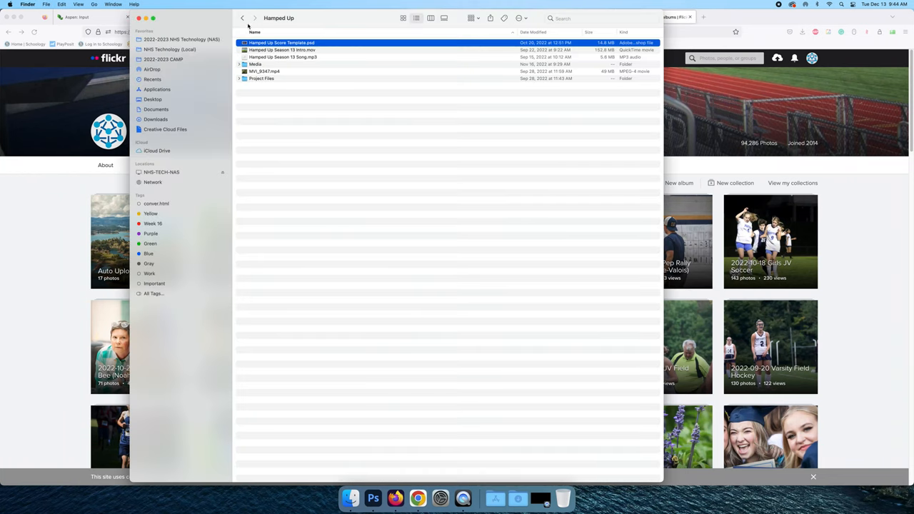
- Navigate from Standards into the Hamped Up folder and select Hamped Up Score Template.psd
left_click(242, 18)
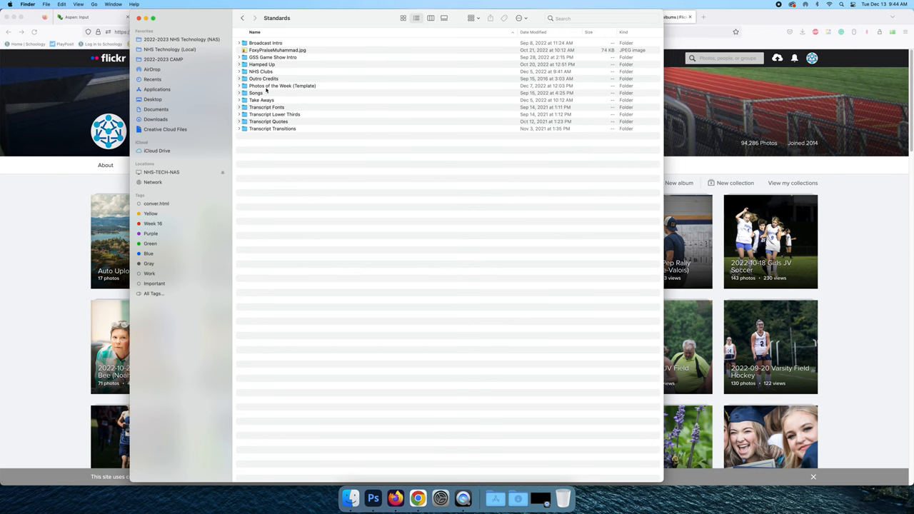
left_click(262, 65)
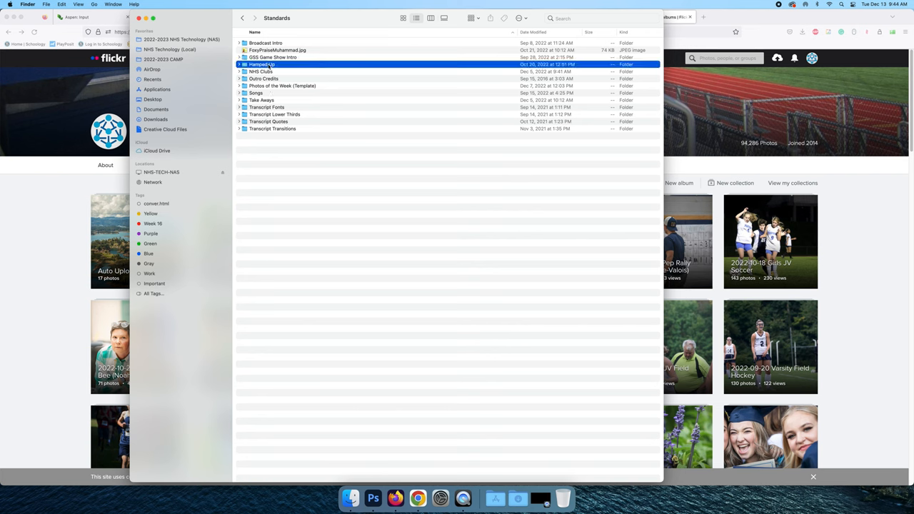
double_click(262, 64)
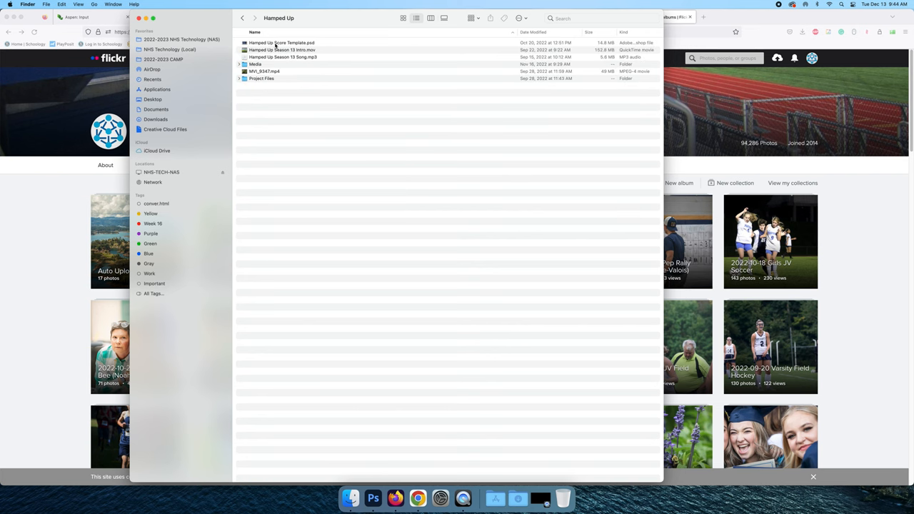
left_click(281, 43)
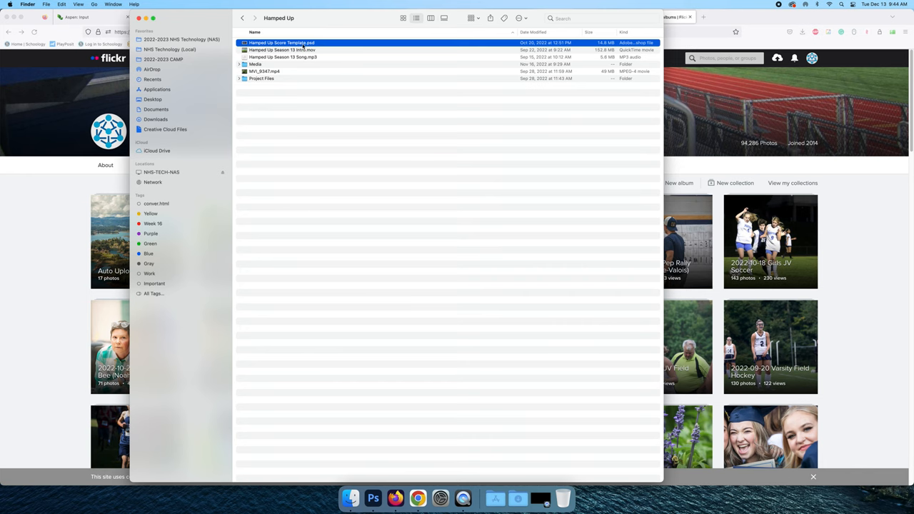
mouse_move(373, 498)
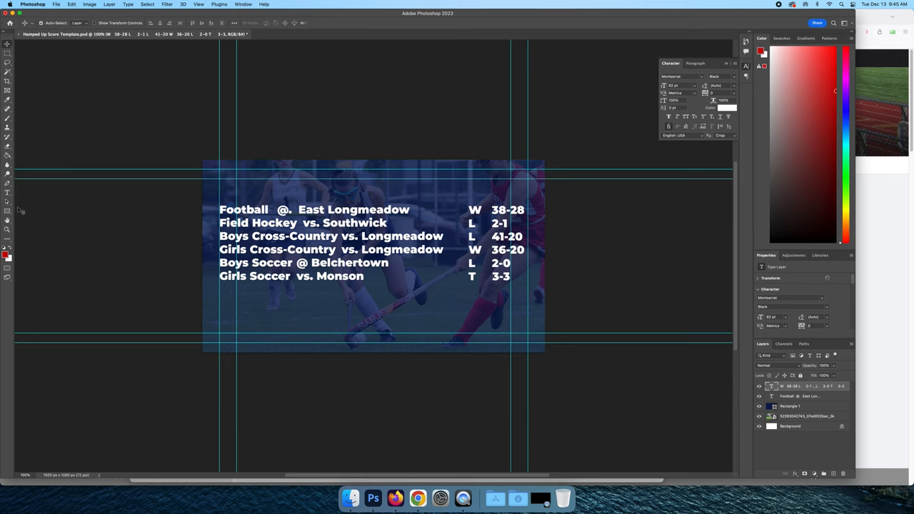
mouse_move(362, 193)
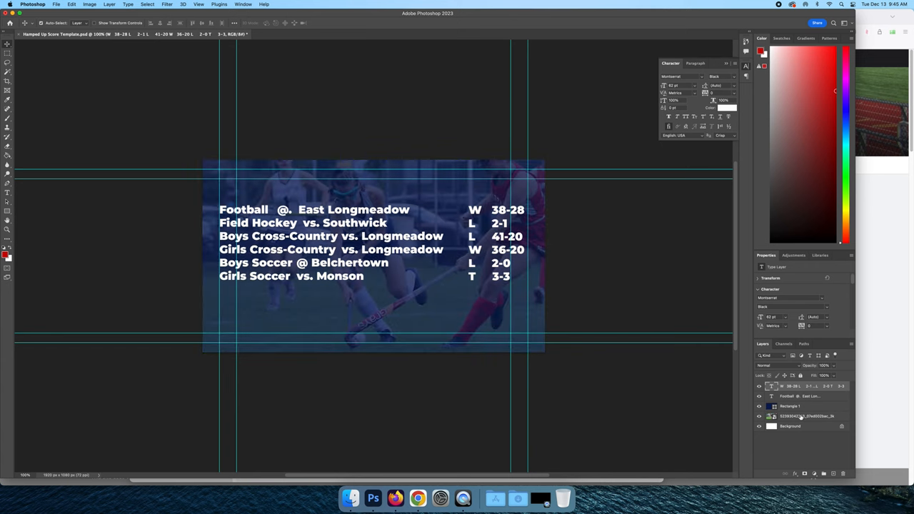
- Delete the old field hockey photo layer, leaving scores over plain blue
left_click(808, 416)
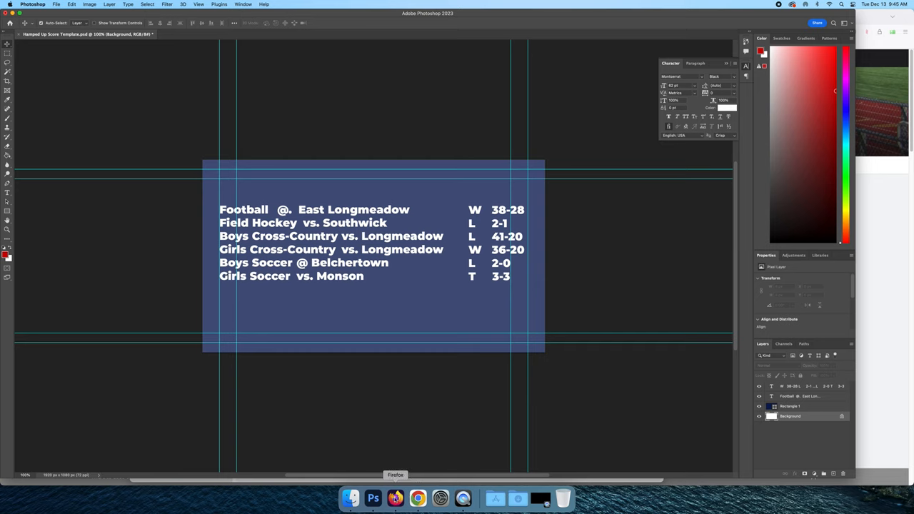
- Browse to the 2022-09-21 Boys Varsity Soccer album on Flickr in Firefox
left_click(395, 498)
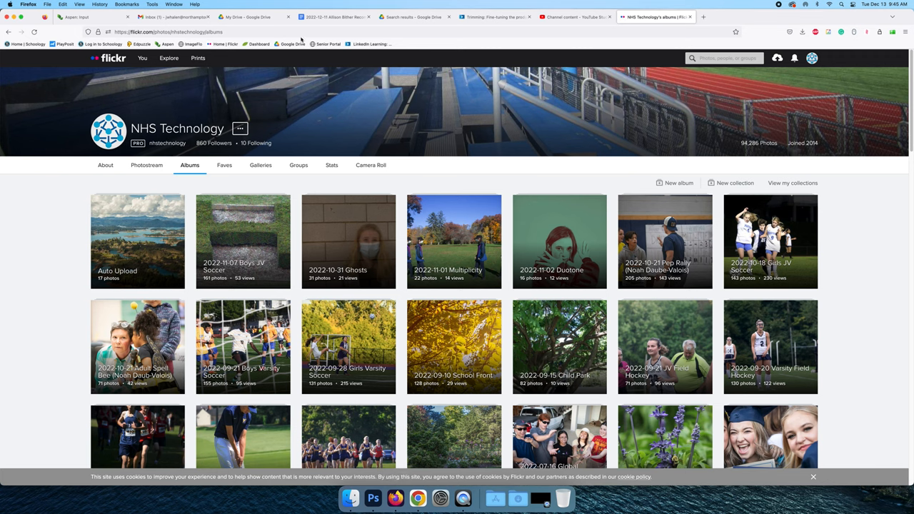
left_click(168, 32)
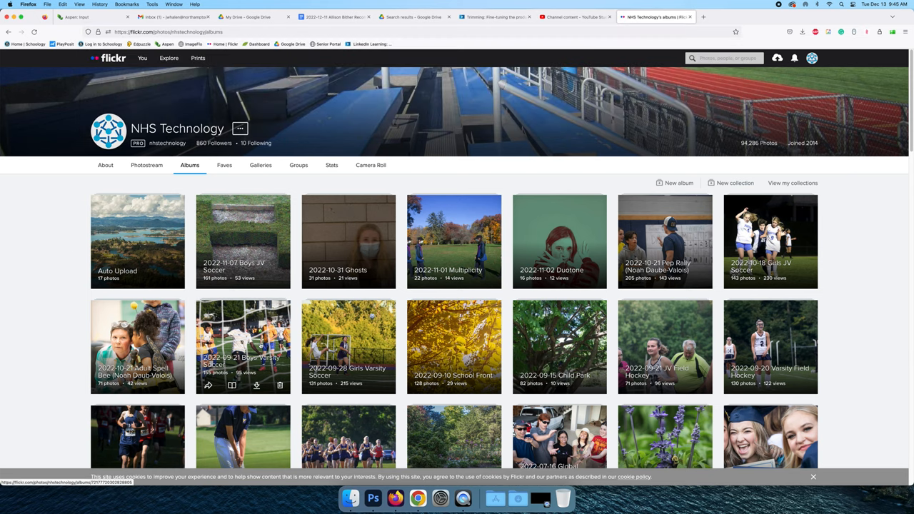
left_click(243, 346)
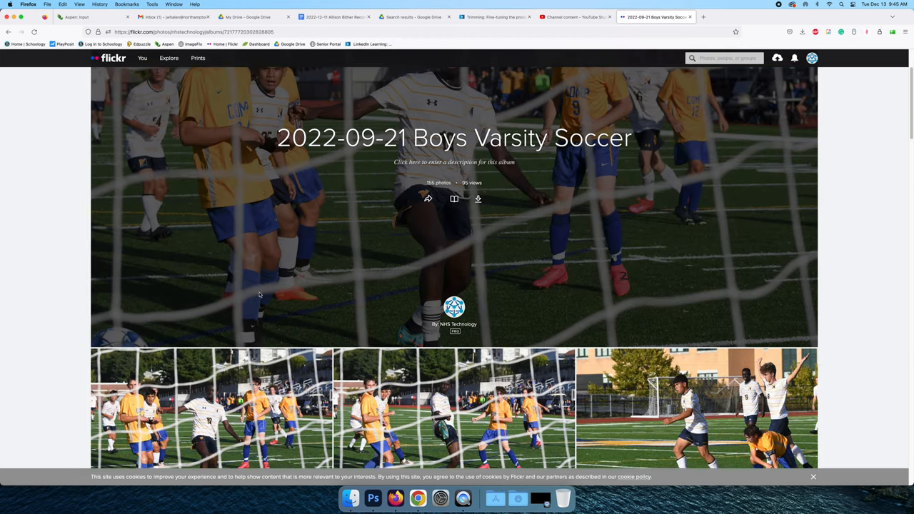
scroll("down", 3)
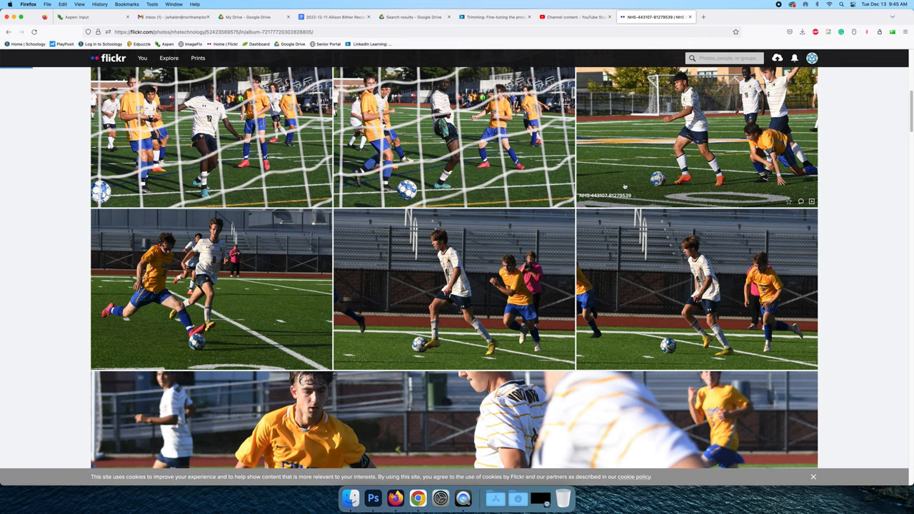
- Download the photo of the player dribbling beside a fallen opponent and return to Photoshop
left_click(697, 136)
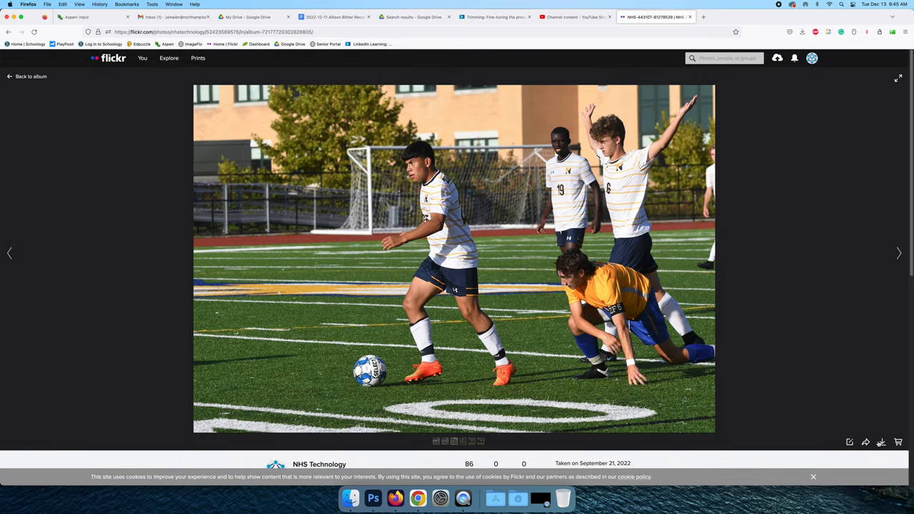
left_click(882, 442)
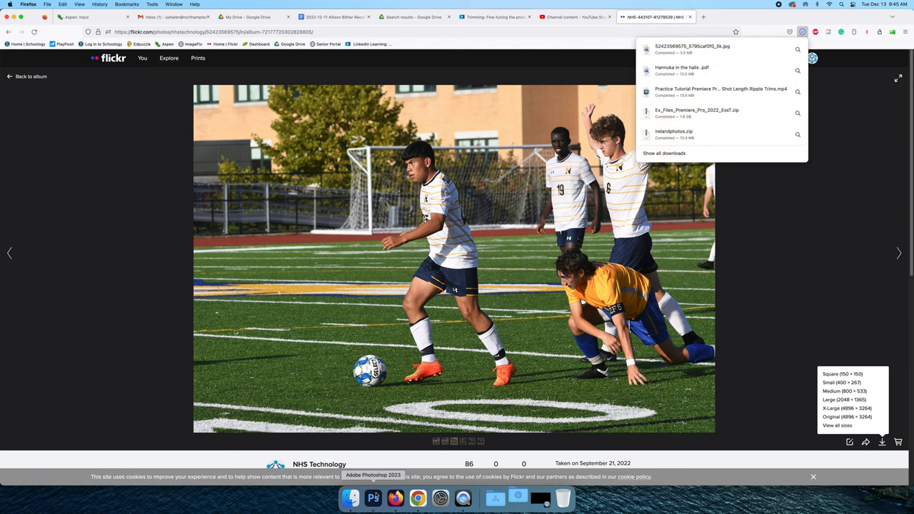
left_click(373, 498)
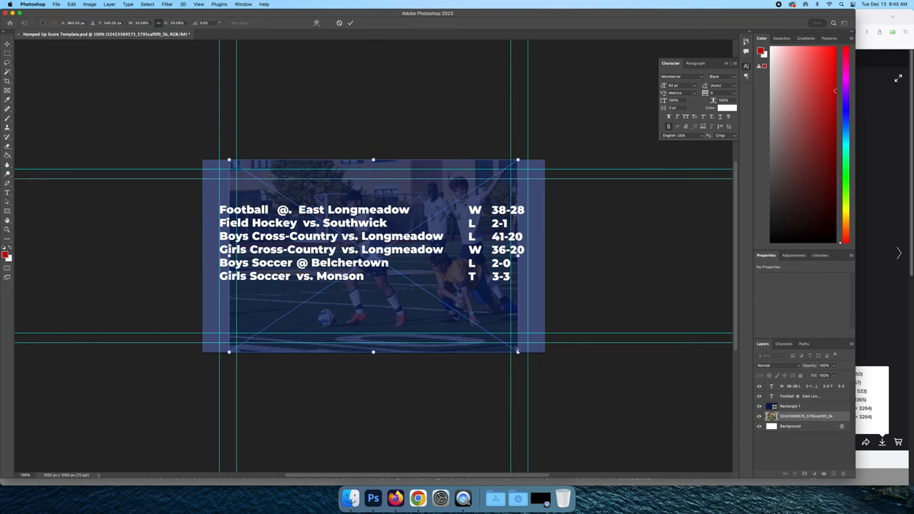
- Reposition the soccer photo to fill the graphic and commit it below Rectangle 1
left_click_drag(518, 350, 561, 380)
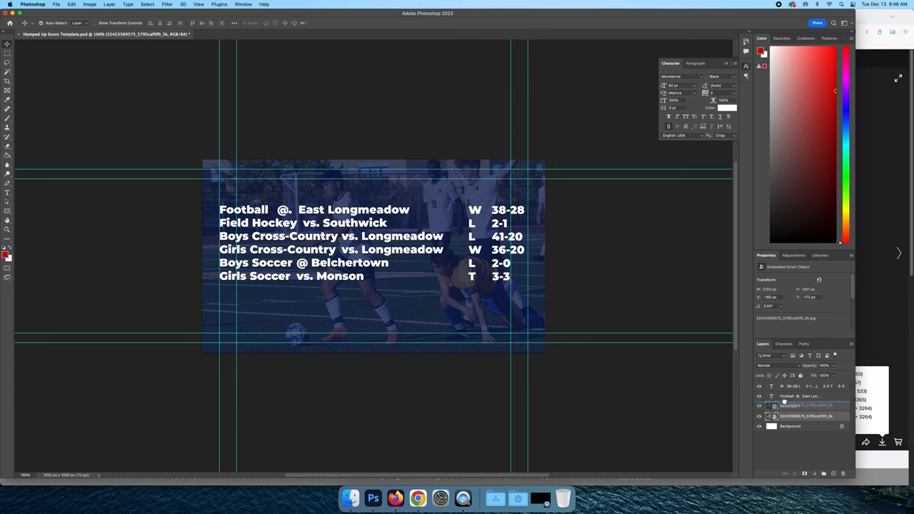
left_click(800, 418)
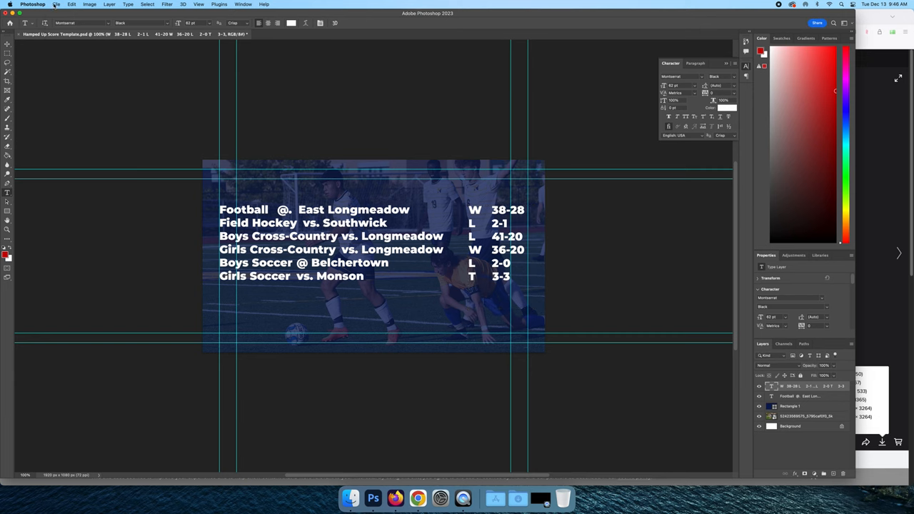
- Start a 1920×1080 JPG export of the score graphic via Export As
left_click(55, 5)
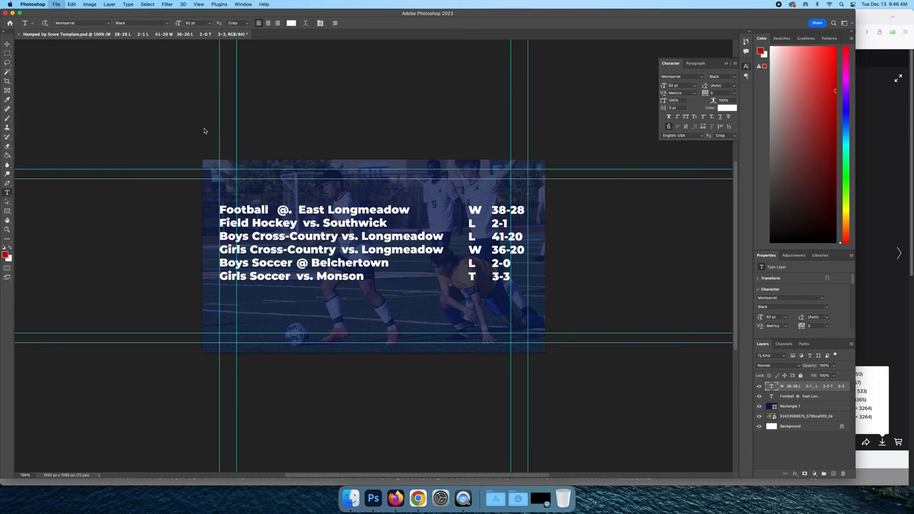
left_click(56, 5)
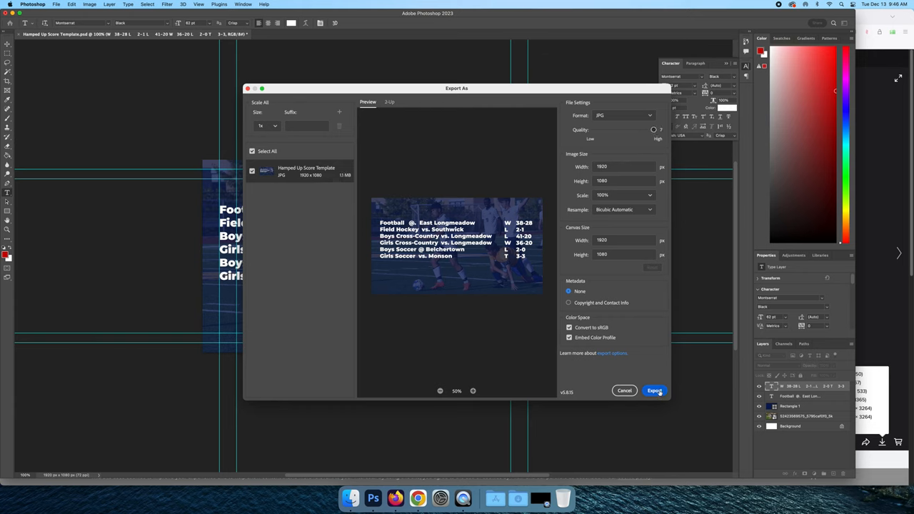
left_click(655, 391)
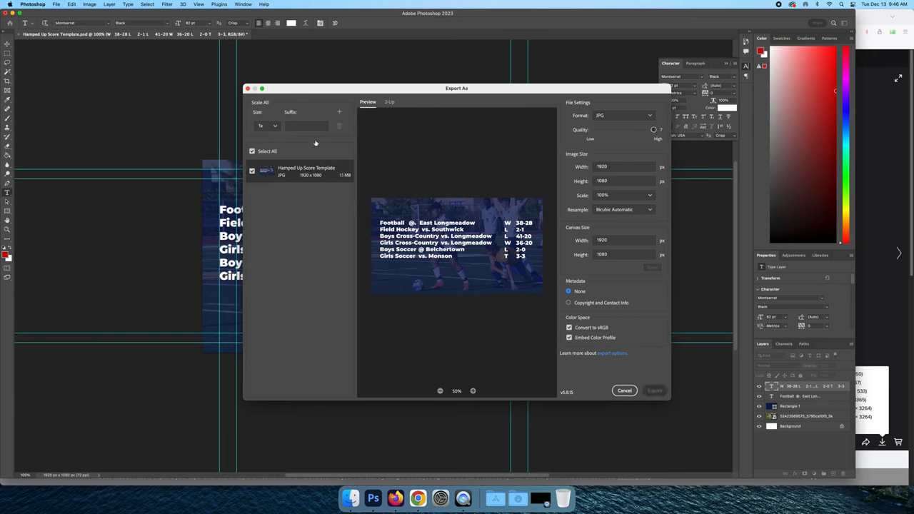
left_click(655, 391)
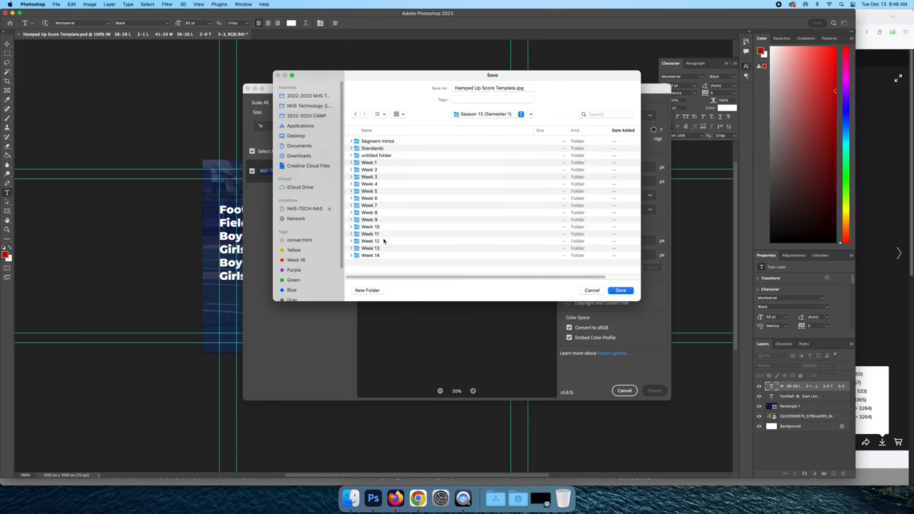
- Save the JPG into Week 14 > hamped up > media
double_click(370, 255)
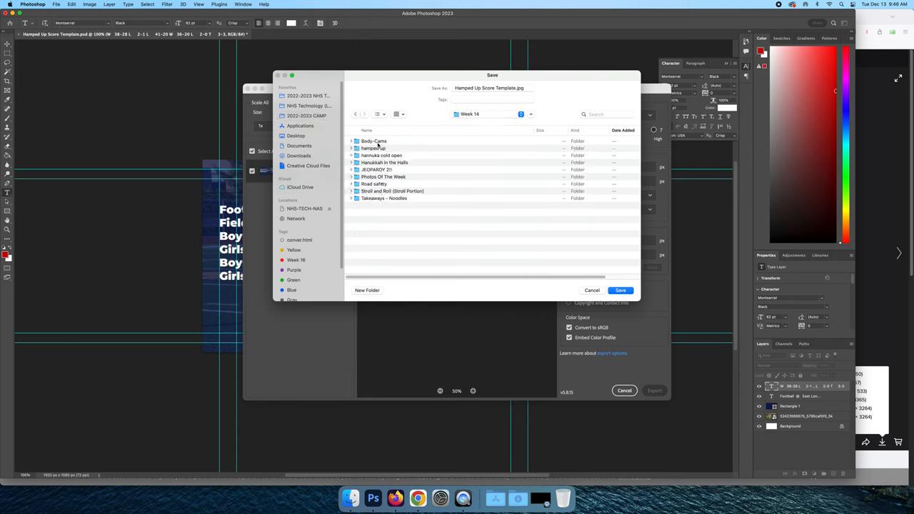
double_click(373, 148)
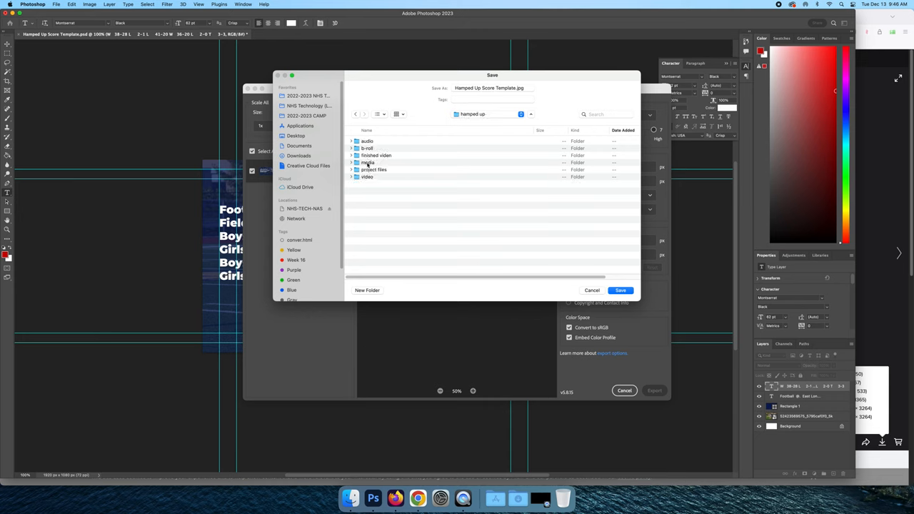
double_click(368, 162)
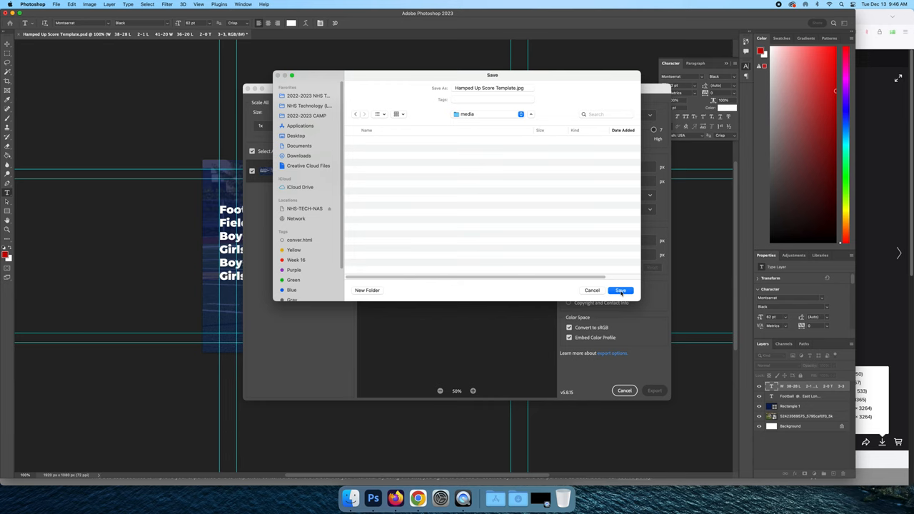
left_click(620, 291)
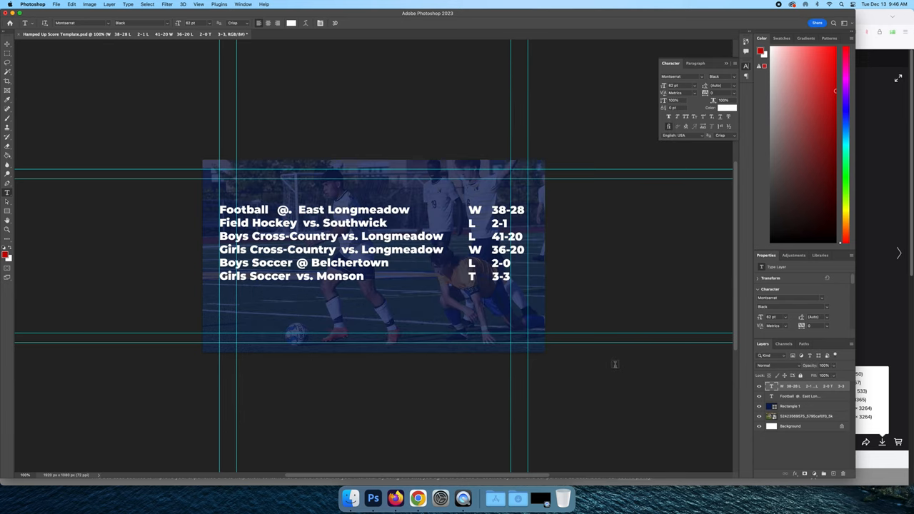